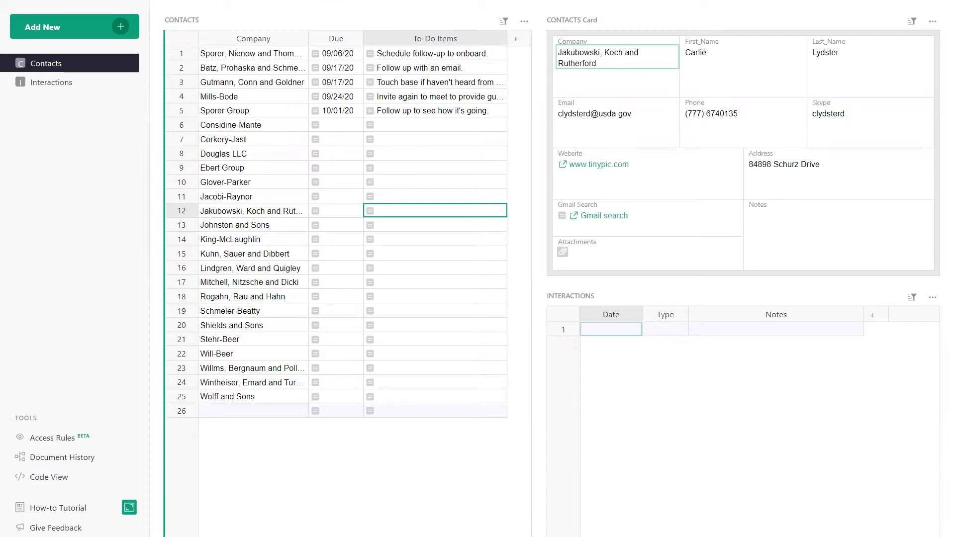
# Show the Batz, Prohaska and Schmeler contact card with its phone and logged interactions
pyautogui.click(743, 113)
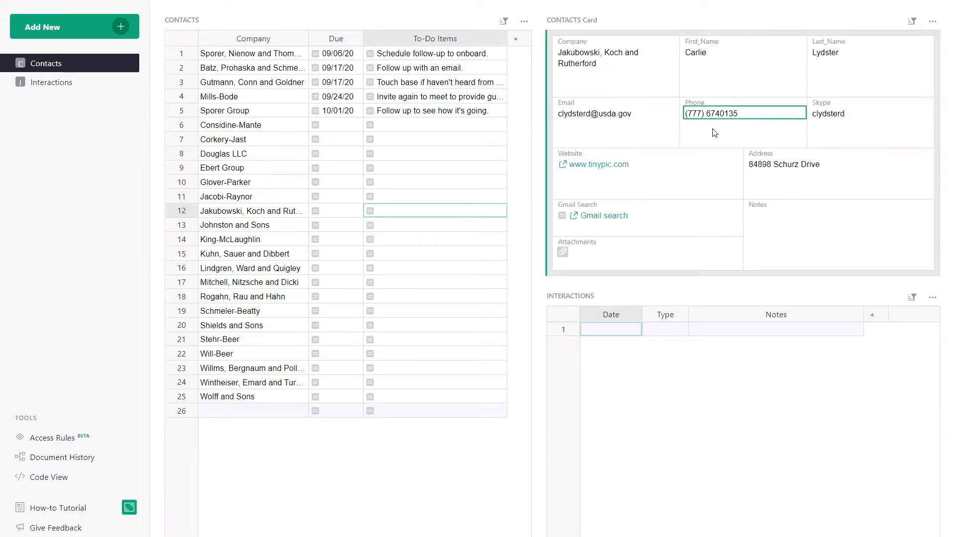
pyautogui.click(252, 67)
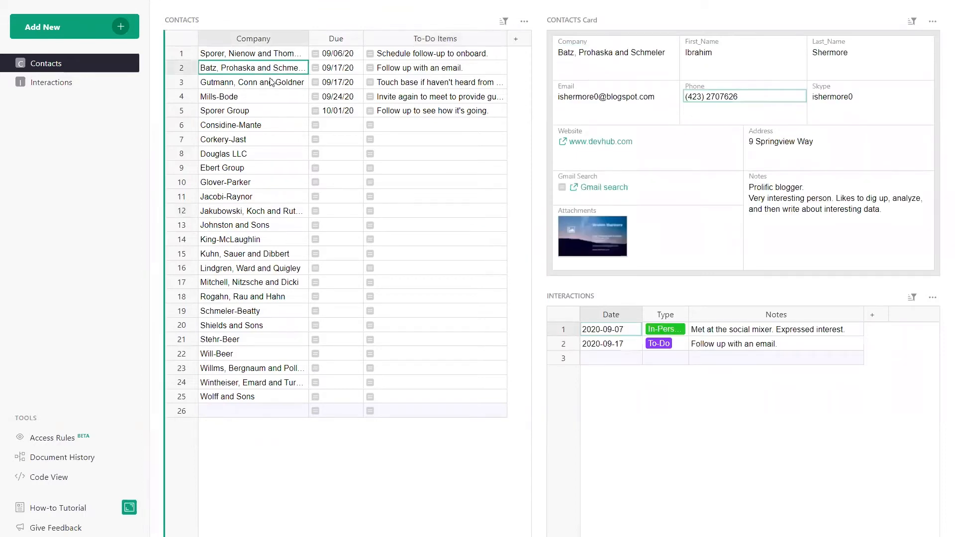
pyautogui.click(252, 82)
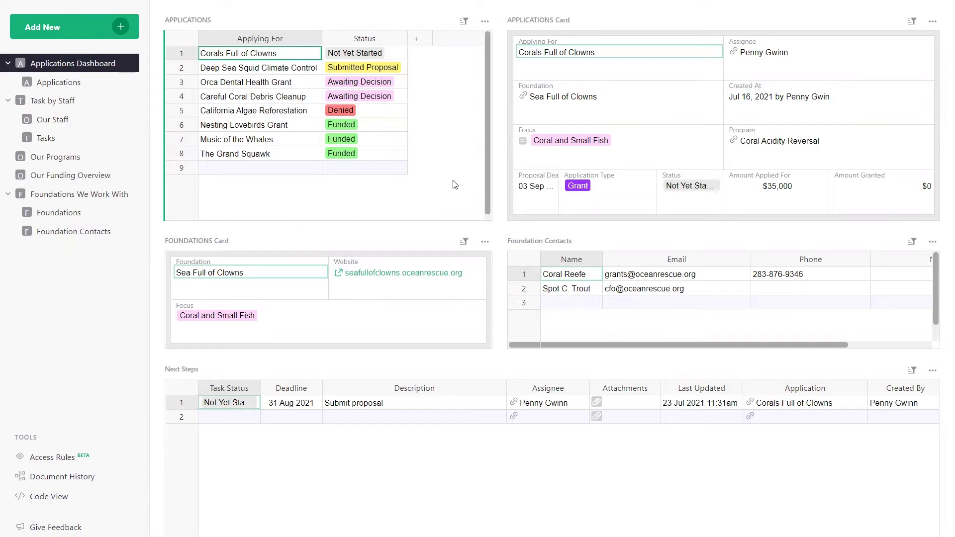
pyautogui.moveTo(289, 75)
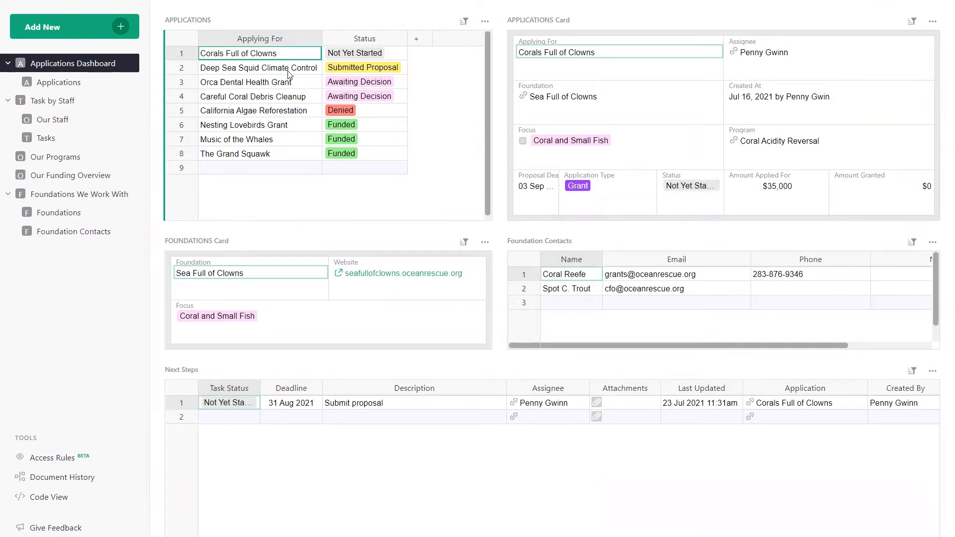
pyautogui.click(52, 100)
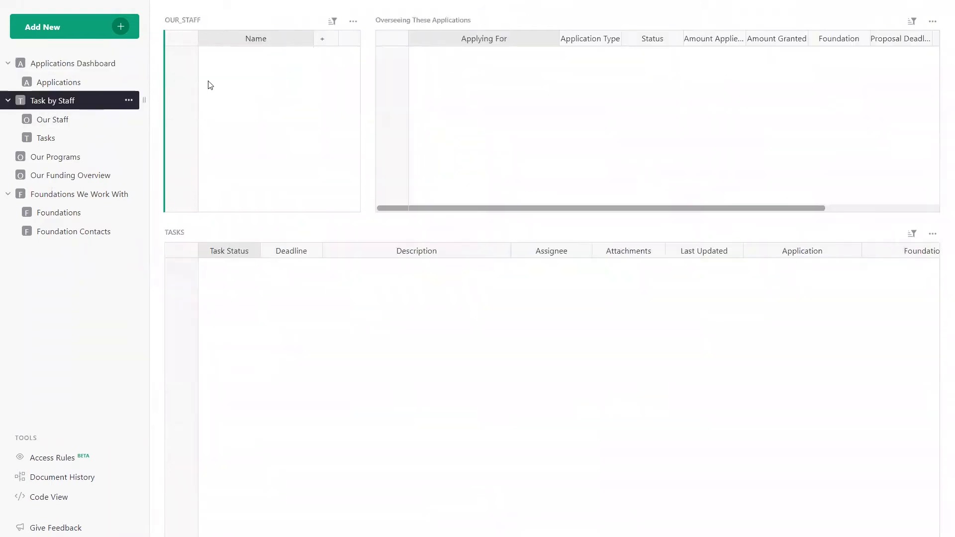
pyautogui.click(255, 81)
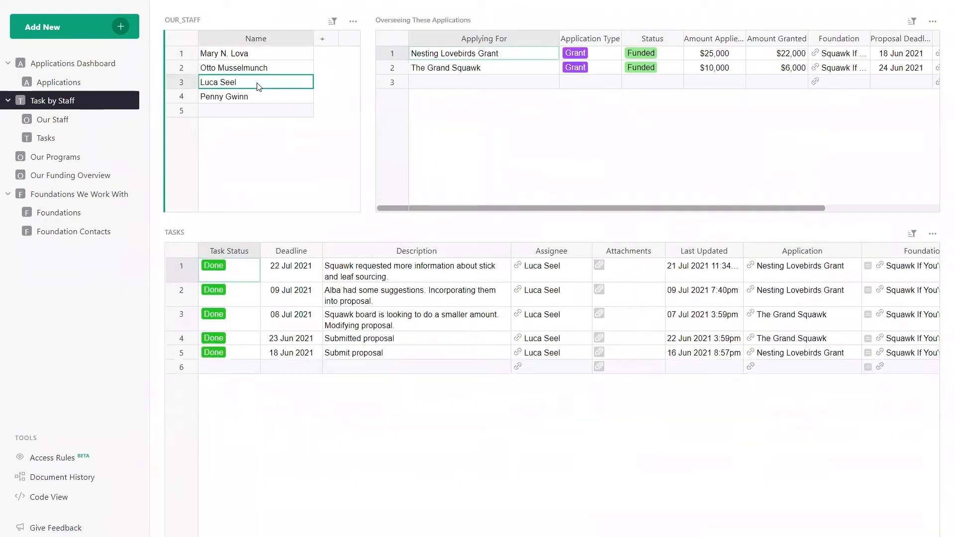
pyautogui.click(70, 175)
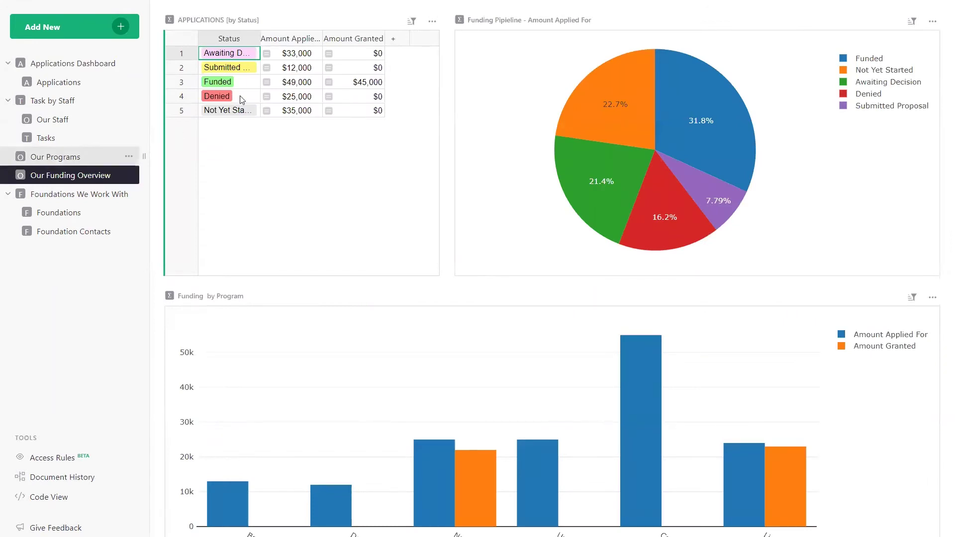
pyautogui.click(76, 82)
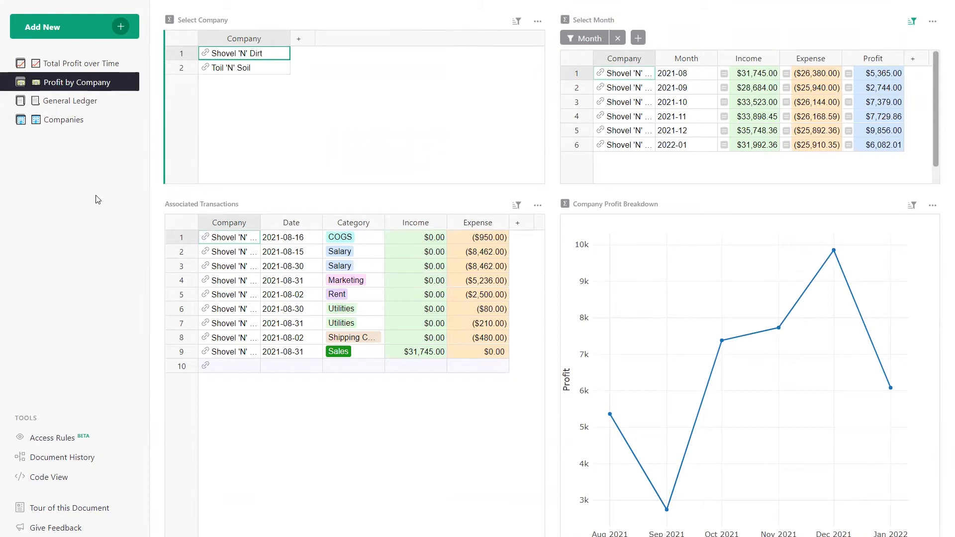
pyautogui.moveTo(162, 166)
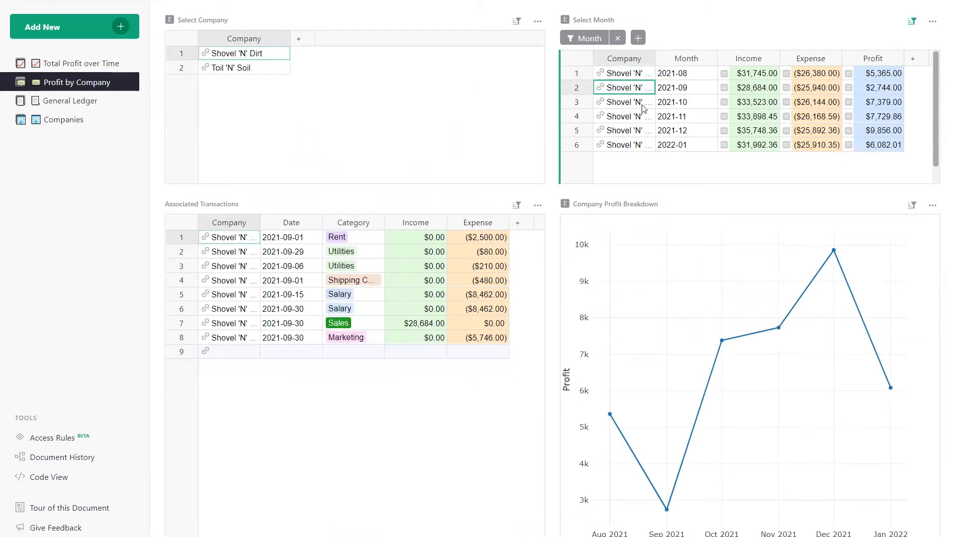
# Filter Associated Transactions to the 2021-11 month in Profit by Company
pyautogui.click(623, 116)
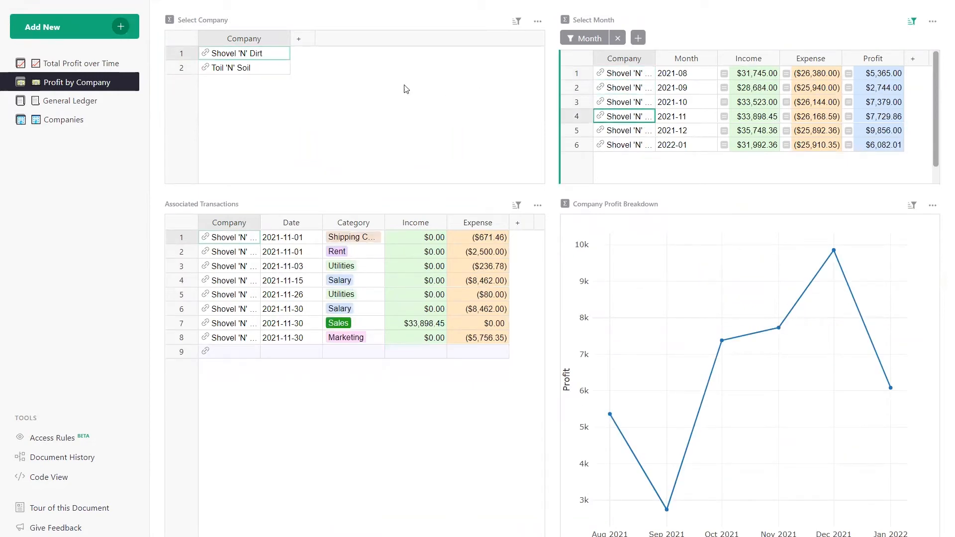
pyautogui.click(234, 68)
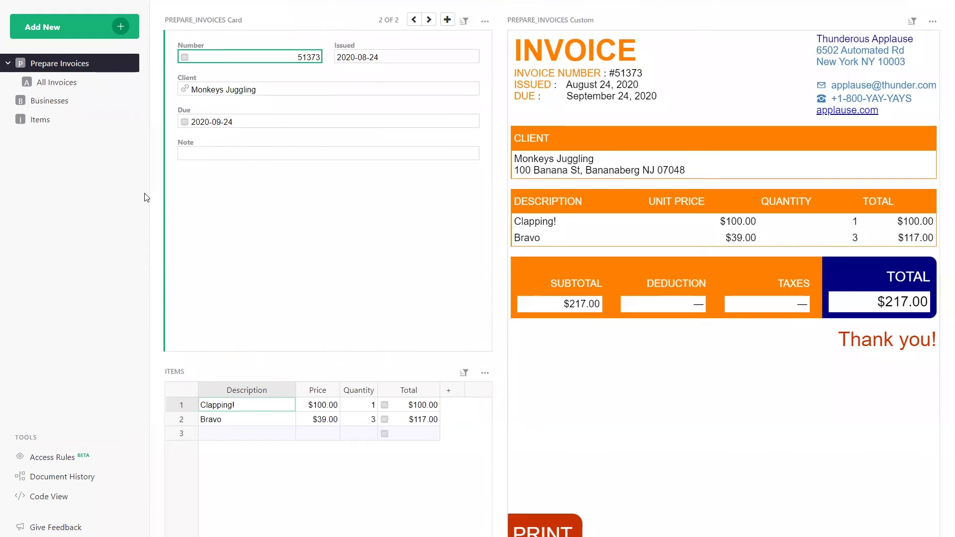
pyautogui.moveTo(528, 191)
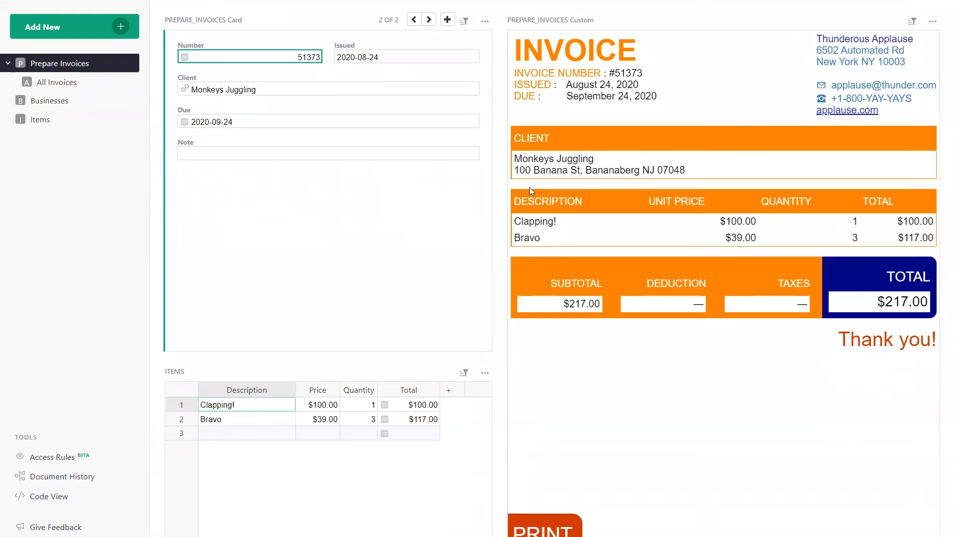
# Move from record 2 of 2 back to Physically Fit's invoice 51372
pyautogui.click(414, 19)
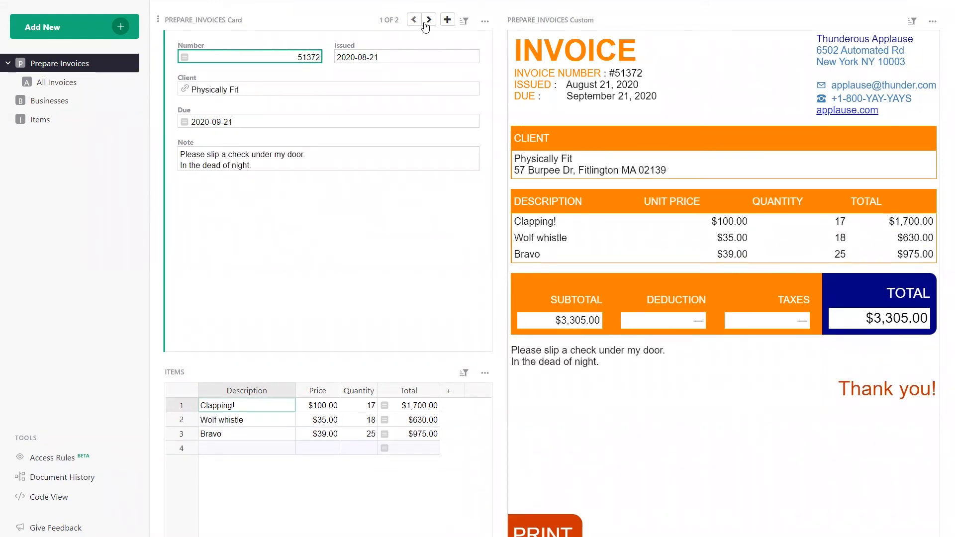
pyautogui.click(429, 19)
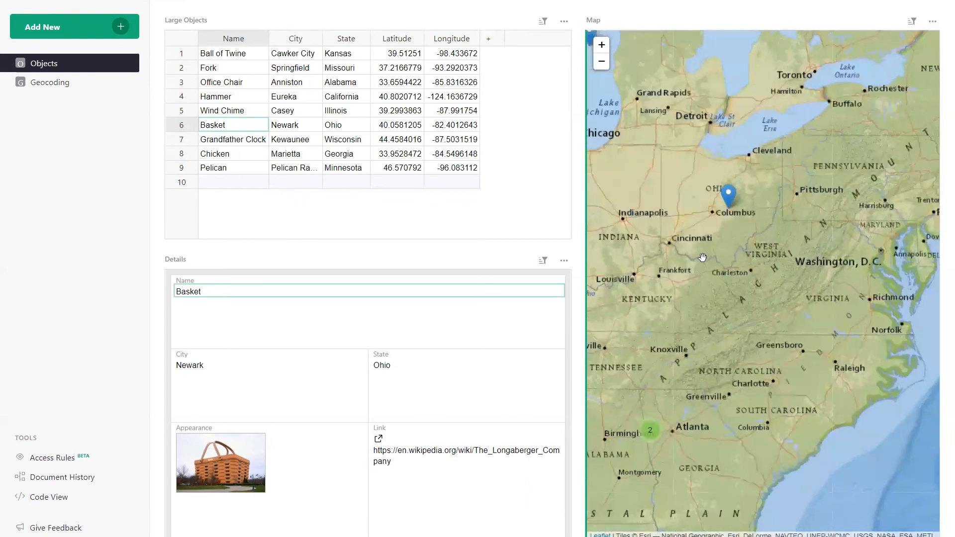
# Show the Basket popup on the blue Ohio map marker
pyautogui.click(727, 197)
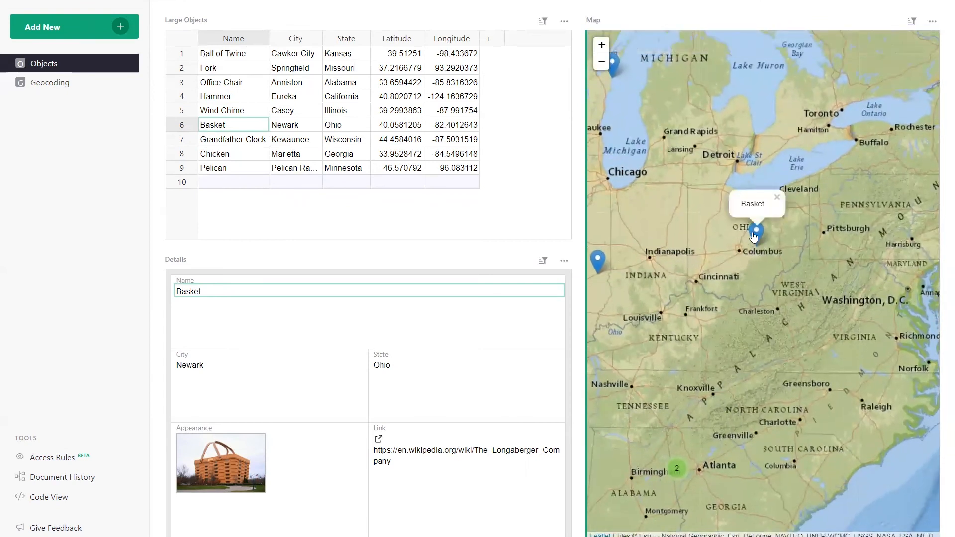